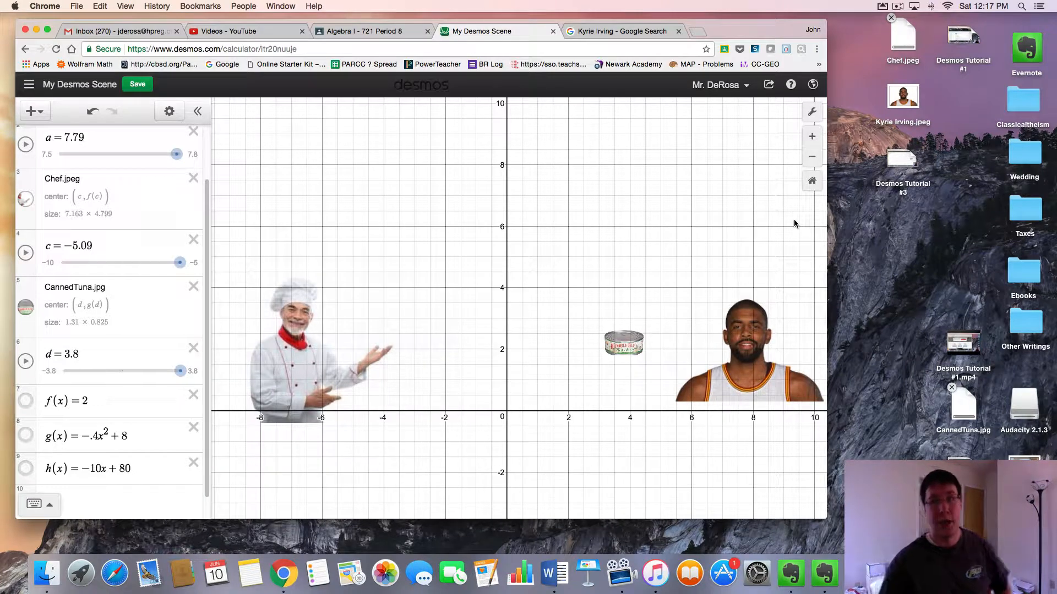
{"action": "mouse_move", "coordinate": [793, 221]}
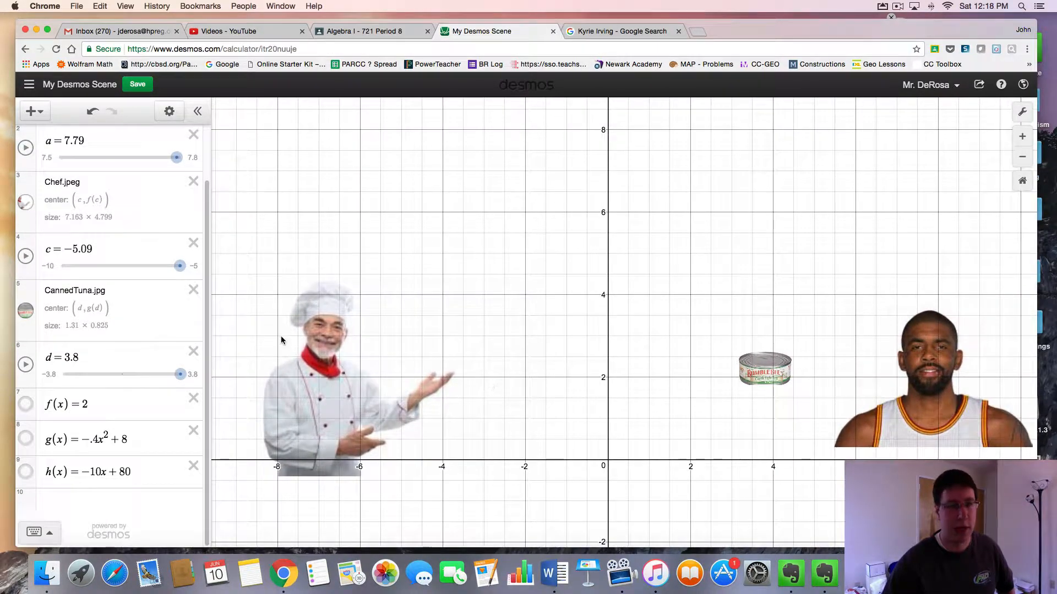
Set slider c to −10, slider d to −3.8 and slider a to 7.8.
{"action": "left_click_drag", "start_coordinate": [180, 266], "coordinate": [65, 265]}
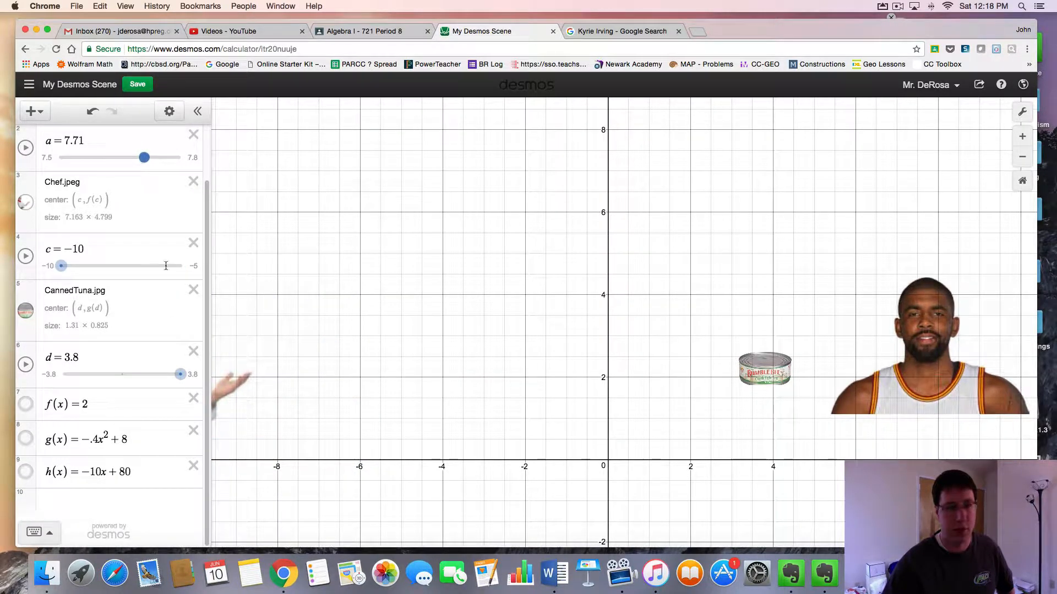
{"action": "left_click_drag", "start_coordinate": [180, 374], "coordinate": [63, 374]}
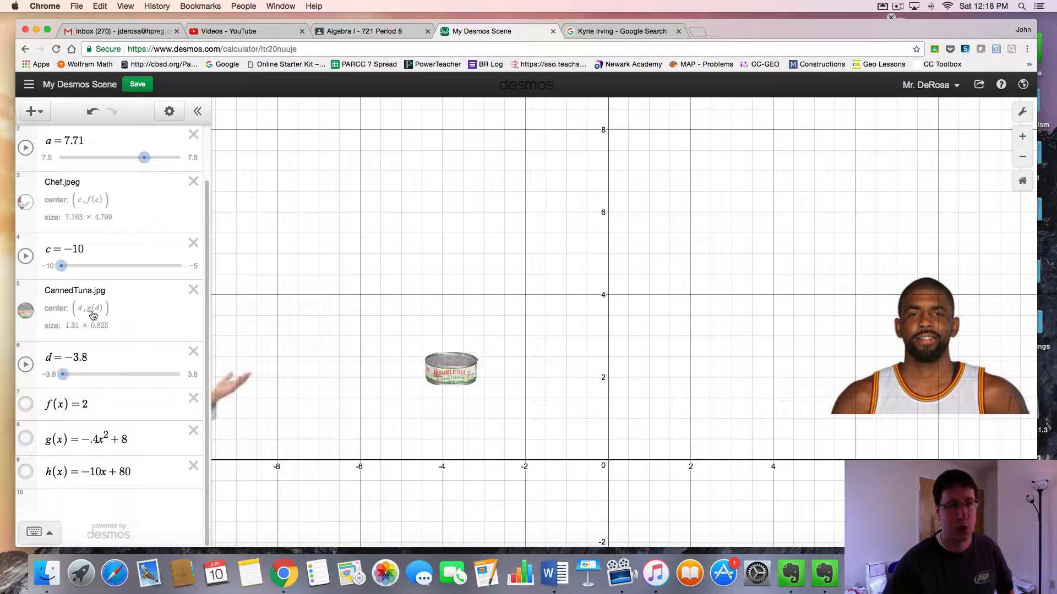
{"action": "left_click_drag", "start_coordinate": [144, 157], "coordinate": [180, 157]}
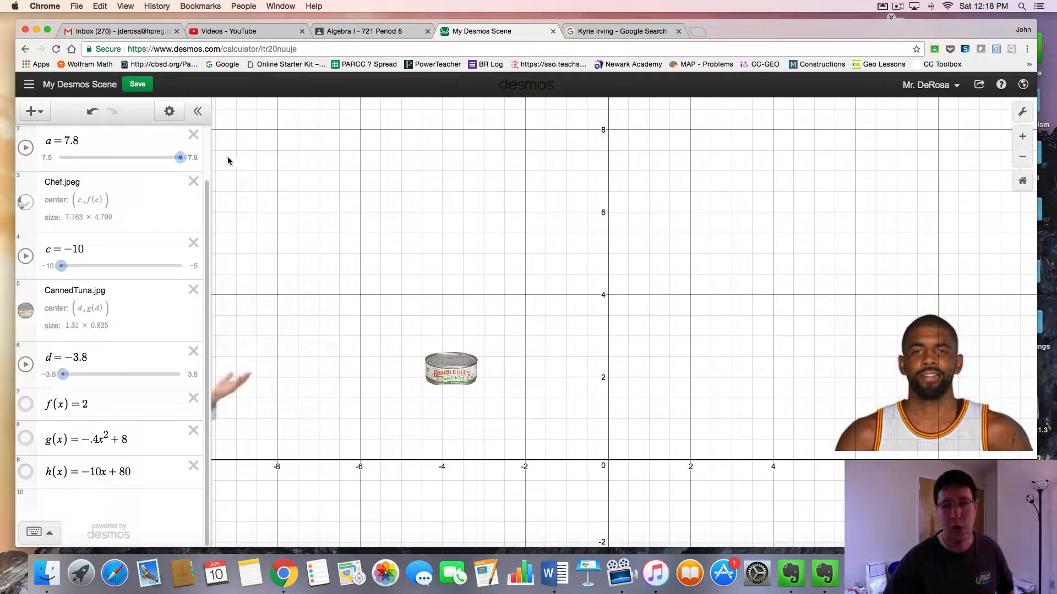
{"action": "mouse_move", "coordinate": [300, 271]}
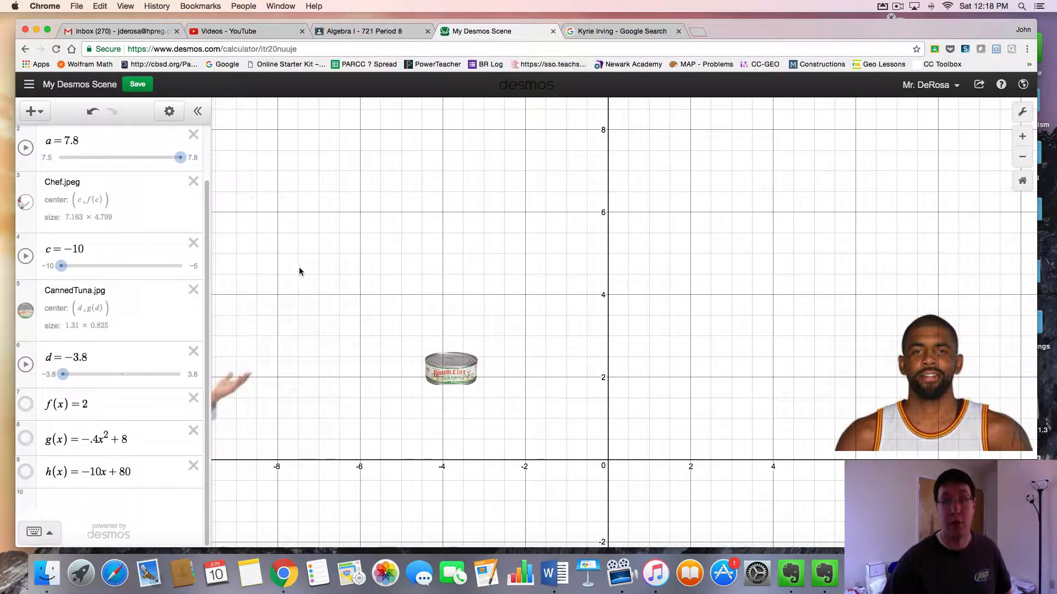
{"action": "mouse_move", "coordinate": [458, 255]}
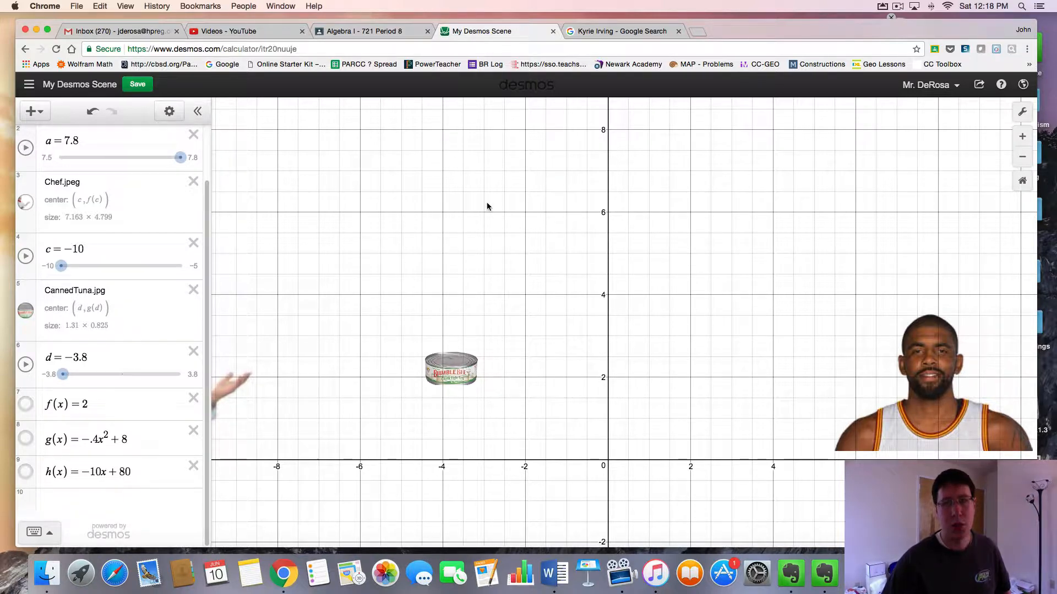
Search Google Images for 'diner' and save the Tin Goose Diner photo as Diner.jpeg.
{"action": "left_click", "coordinate": [618, 30]}
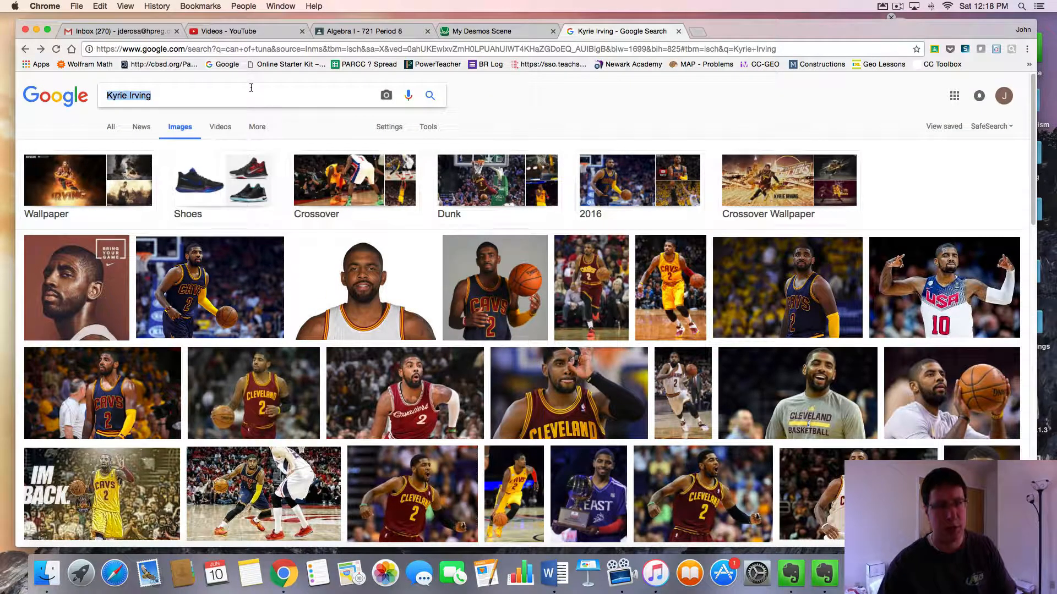
{"action": "type", "text": "diner"}
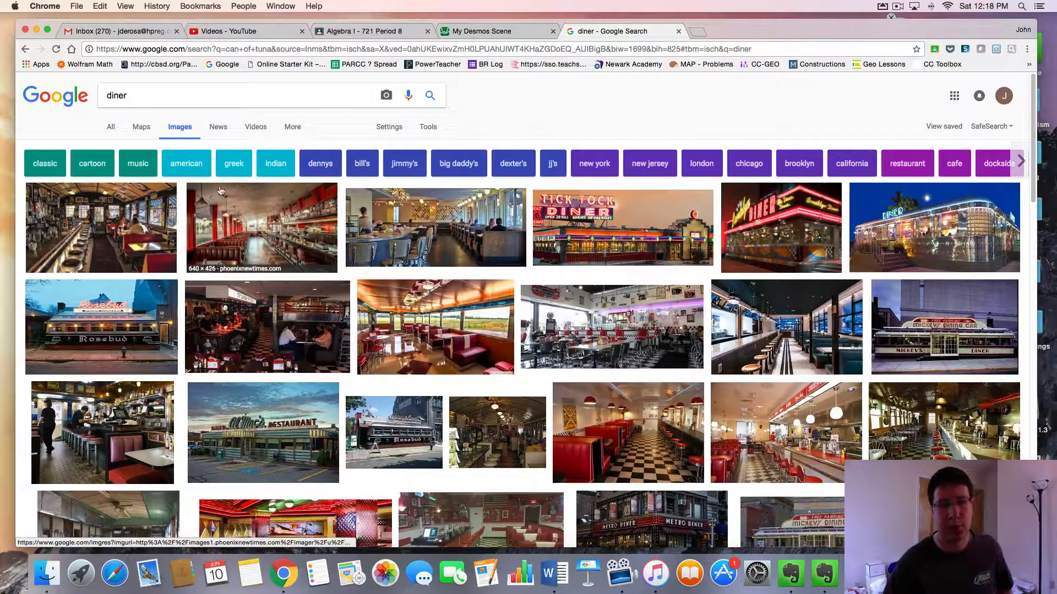
{"action": "left_click", "coordinate": [435, 327]}
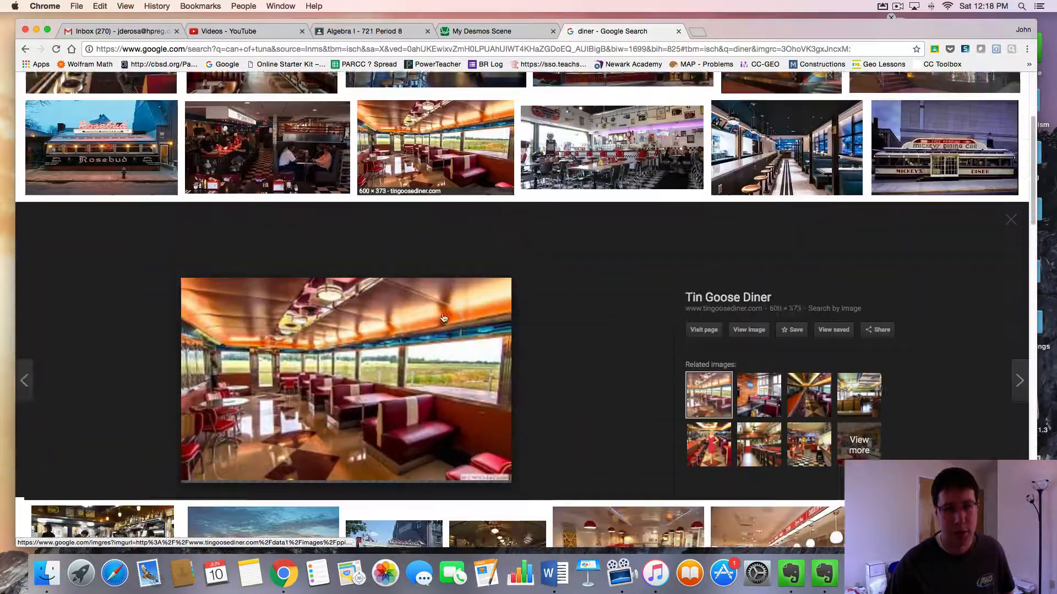
{"action": "right_click", "coordinate": [444, 318]}
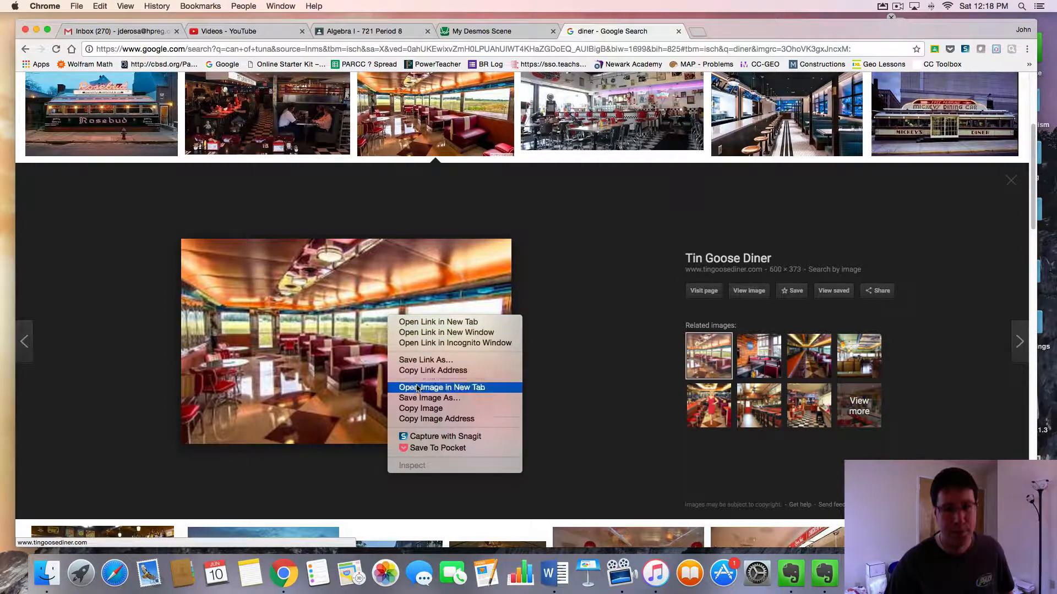
{"action": "left_click", "coordinate": [429, 397]}
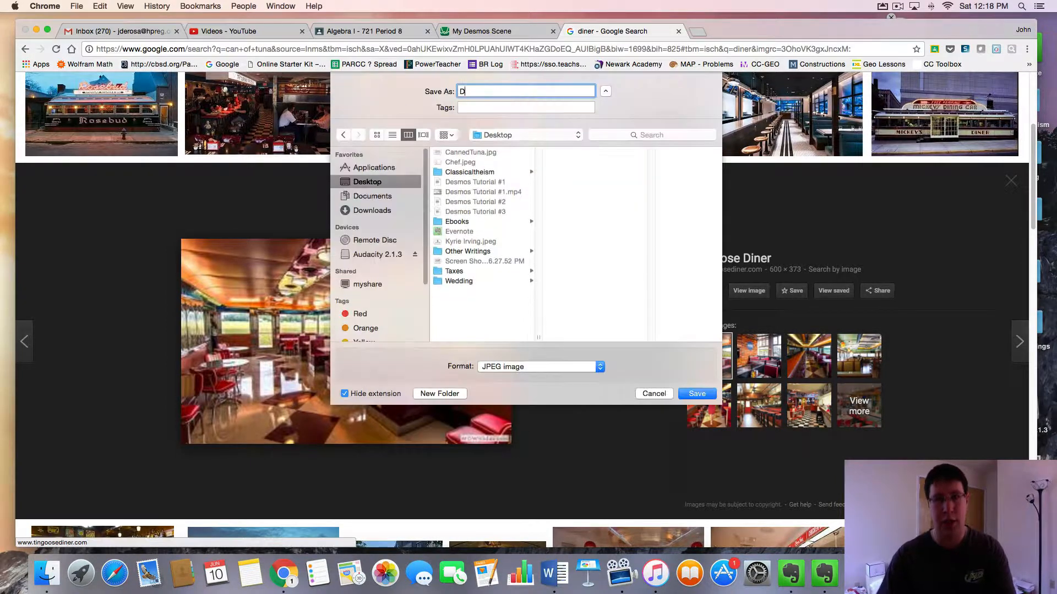
{"action": "left_click", "coordinate": [696, 393]}
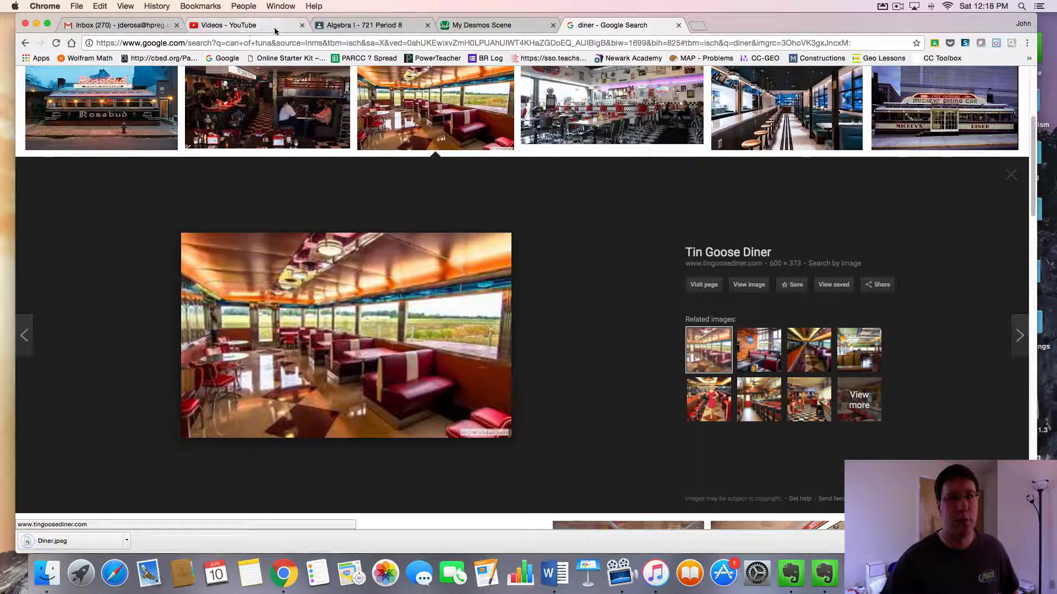
Back in Desmos, add Diner.jpeg as an image to the graph.
{"action": "left_click", "coordinate": [481, 25]}
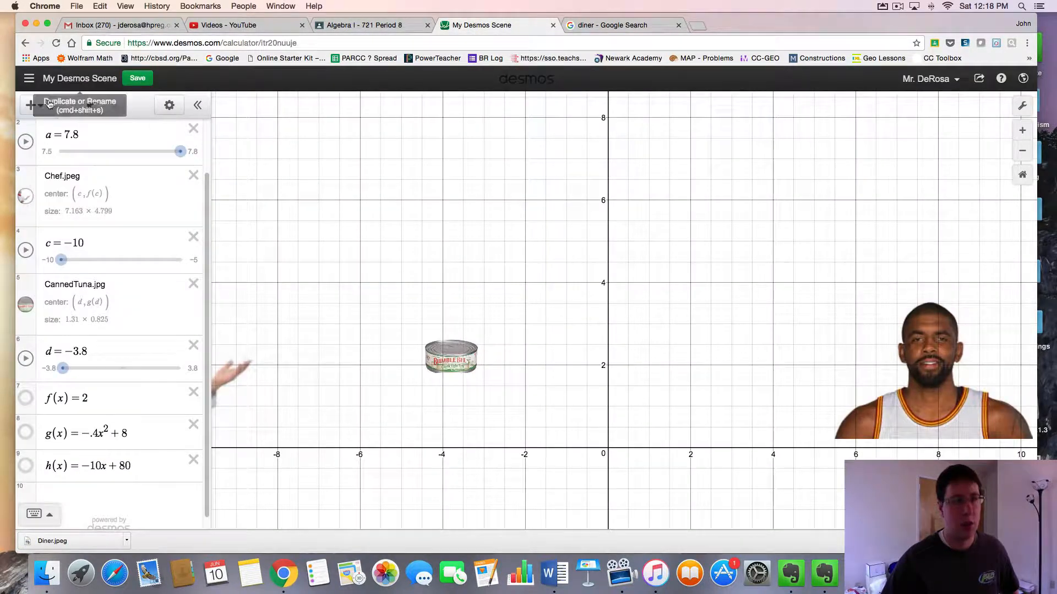
{"action": "left_click", "coordinate": [30, 104]}
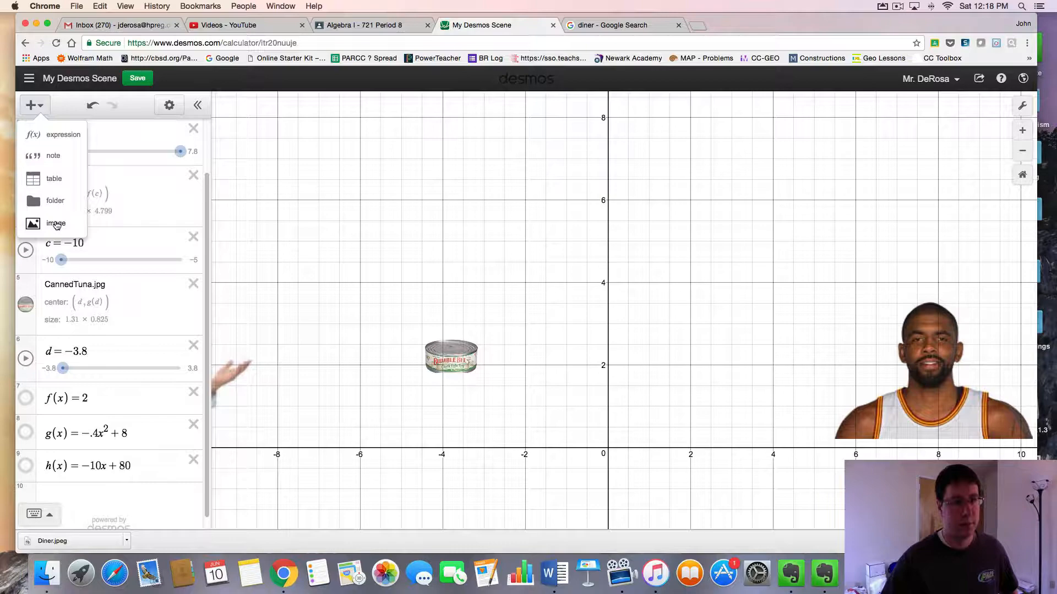
{"action": "left_click", "coordinate": [56, 223]}
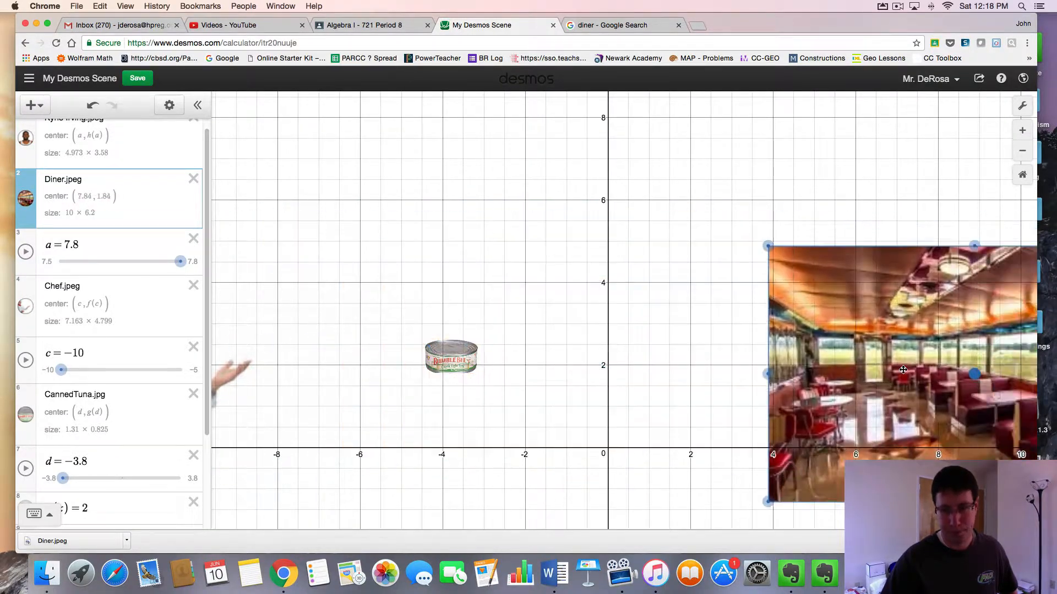
Drag the diner photo onto the left half, beneath the chef and tuna can.
{"action": "left_click_drag", "start_coordinate": [903, 370], "coordinate": [786, 375]}
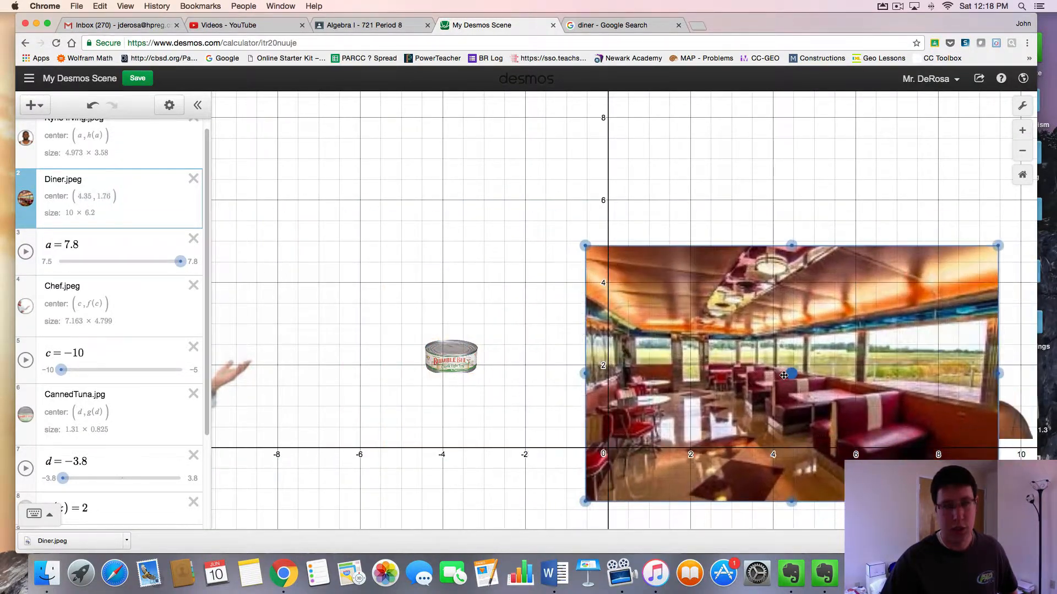
{"action": "left_click_drag", "start_coordinate": [784, 375], "coordinate": [827, 353]}
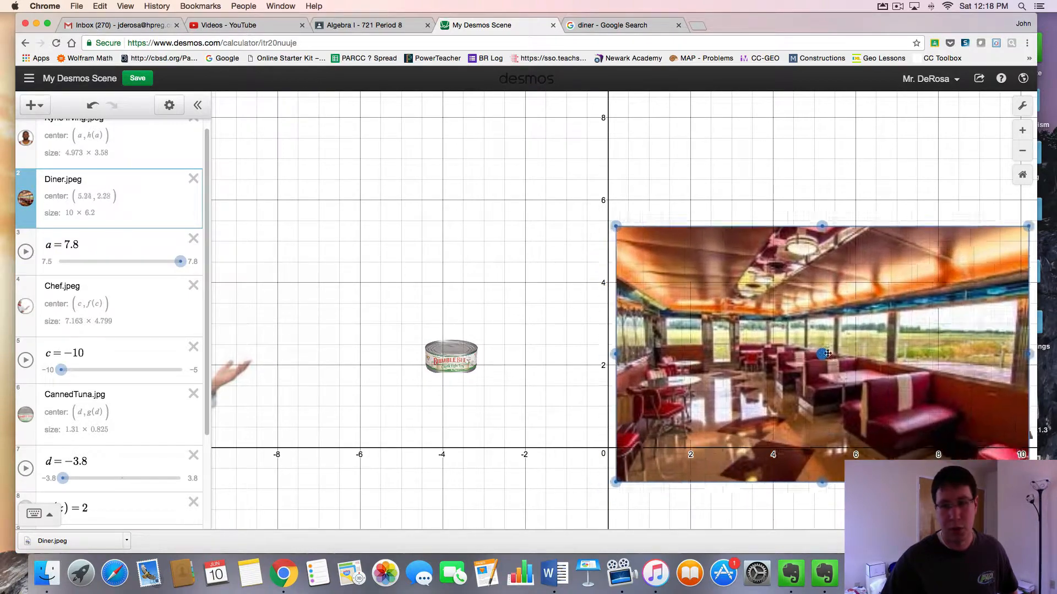
{"action": "left_click_drag", "start_coordinate": [827, 353], "coordinate": [321, 361]}
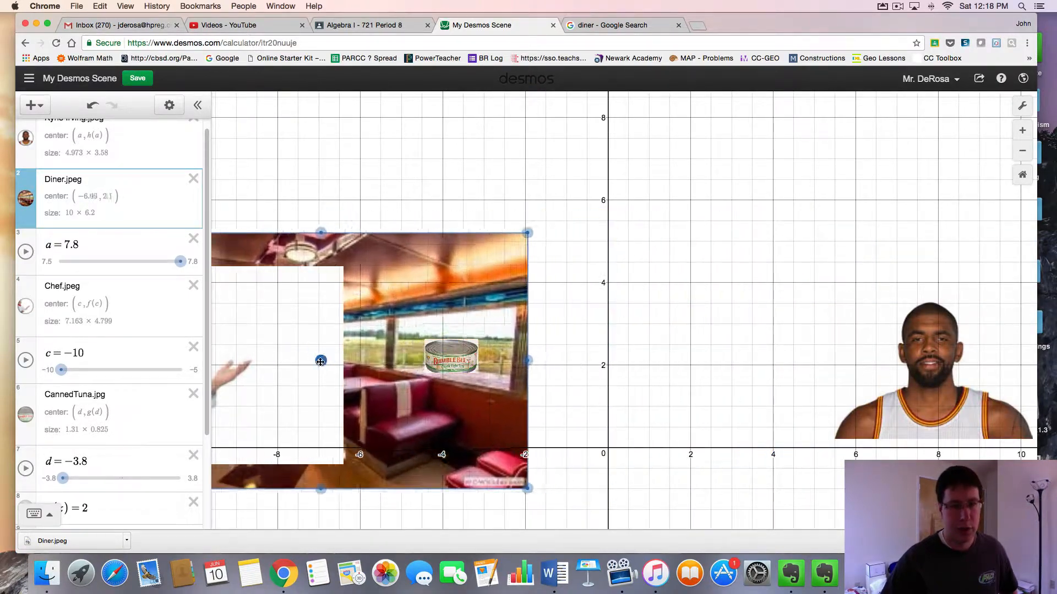
{"action": "left_click_drag", "start_coordinate": [321, 361], "coordinate": [603, 349]}
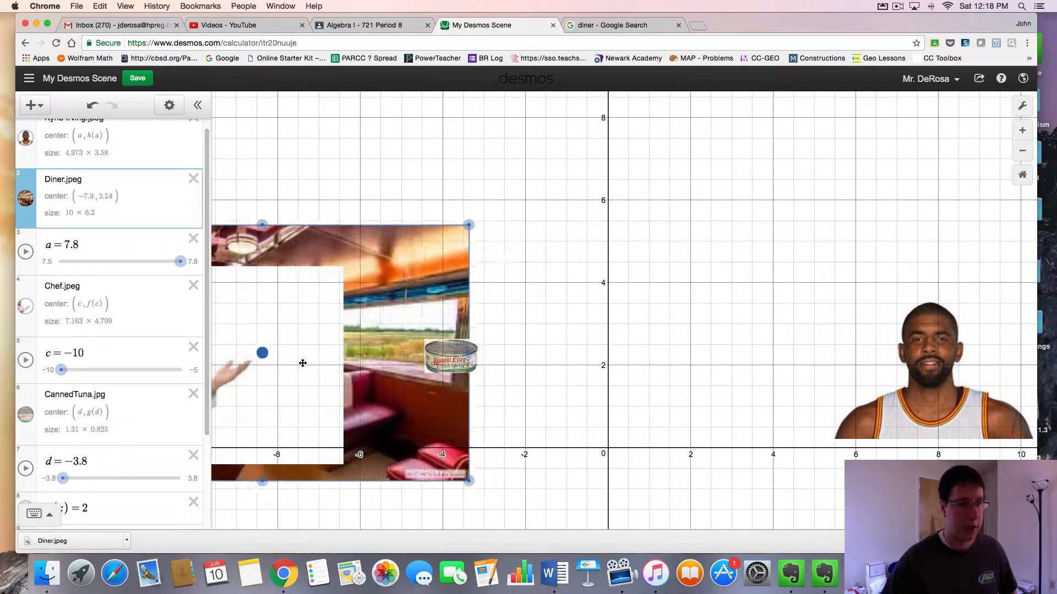
{"action": "left_click_drag", "start_coordinate": [263, 352], "coordinate": [292, 341]}
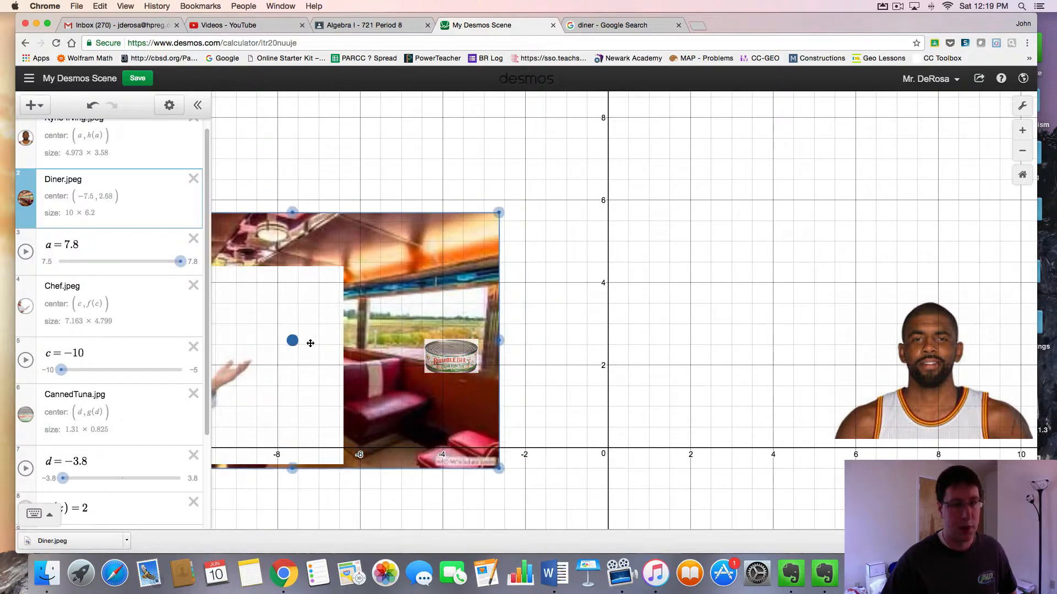
{"action": "left_click_drag", "start_coordinate": [292, 340], "coordinate": [528, 346]}
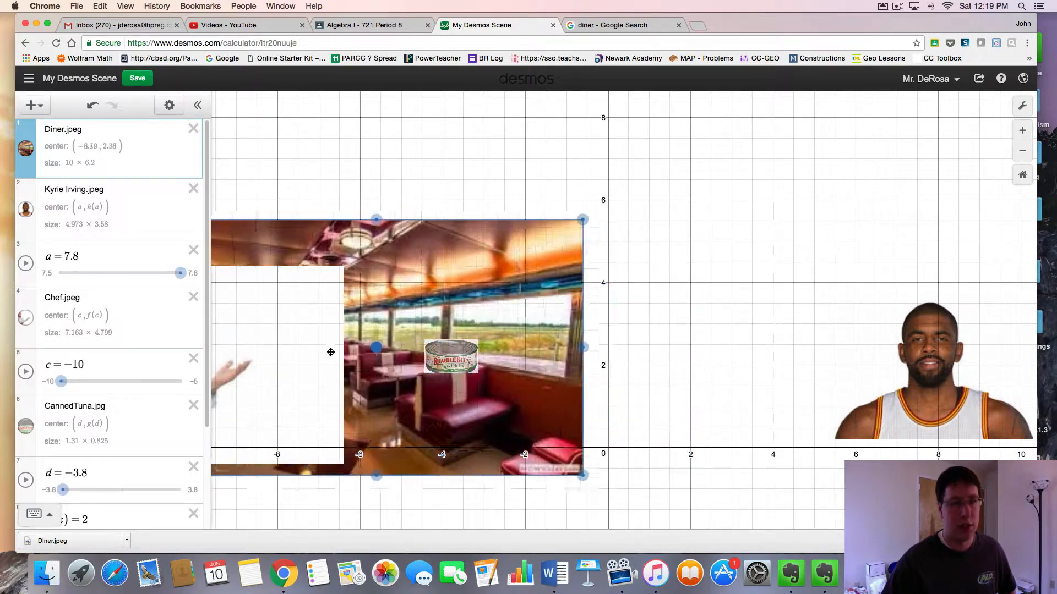
Centre the diner photo, lower its opacity, and place it behind the other images.
{"action": "left_click_drag", "start_coordinate": [330, 351], "coordinate": [568, 319]}
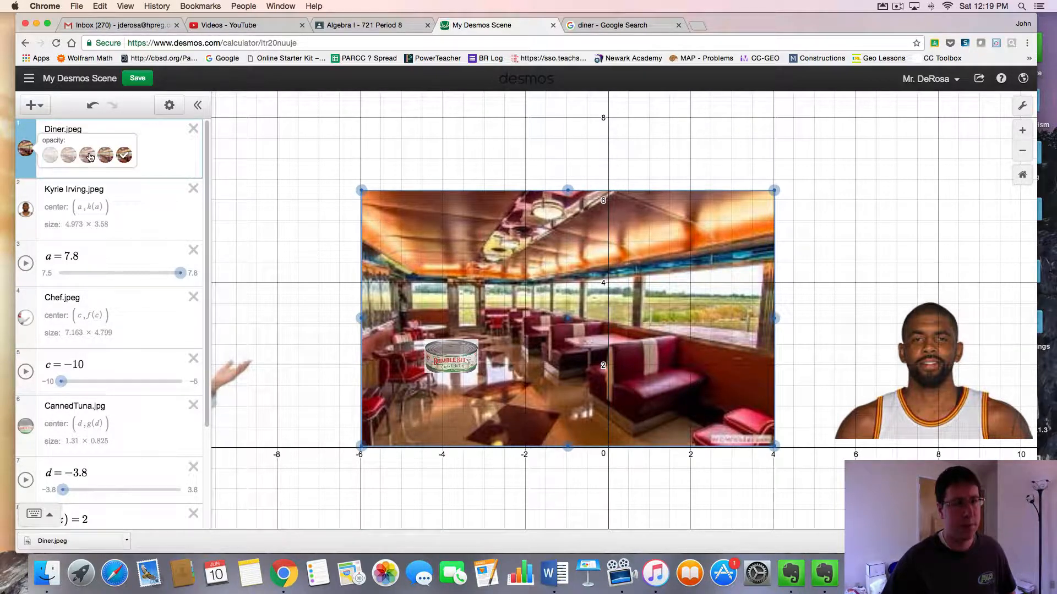
{"action": "left_click", "coordinate": [67, 155]}
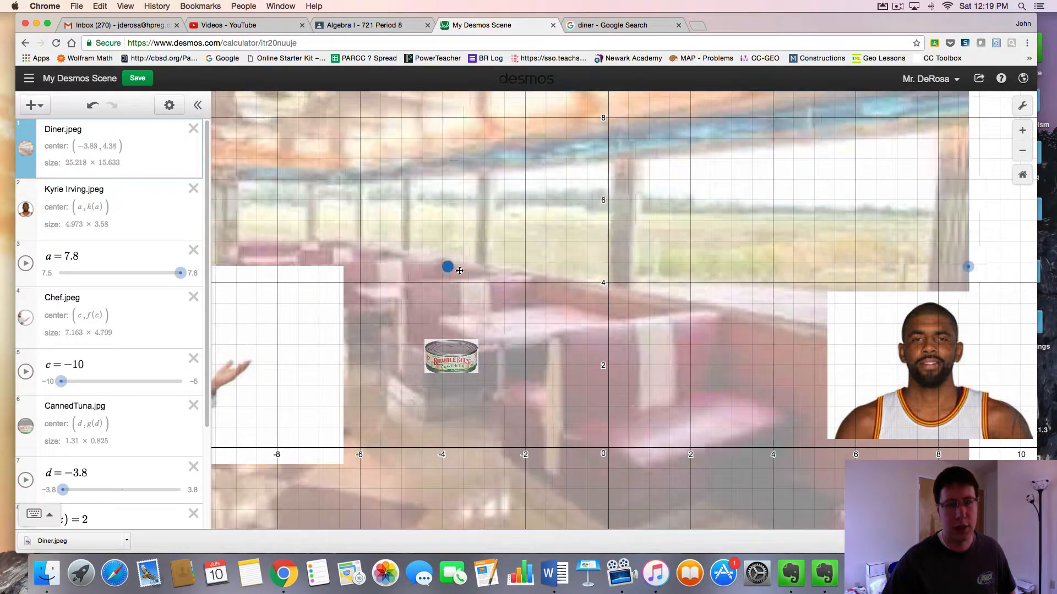
{"action": "left_click_drag", "start_coordinate": [447, 267], "coordinate": [529, 271]}
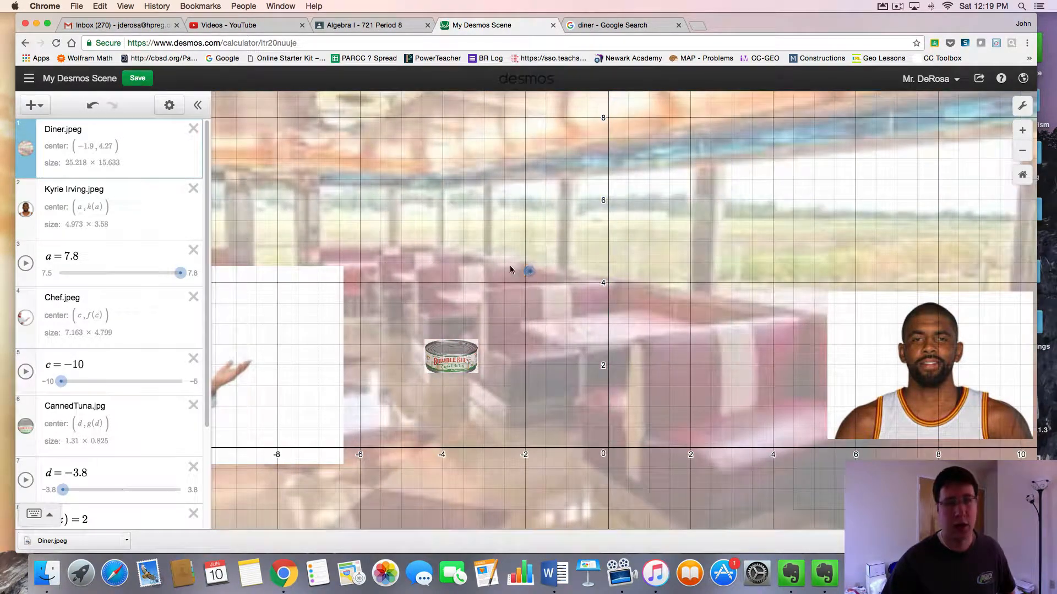
{"action": "mouse_move", "coordinate": [1023, 106]}
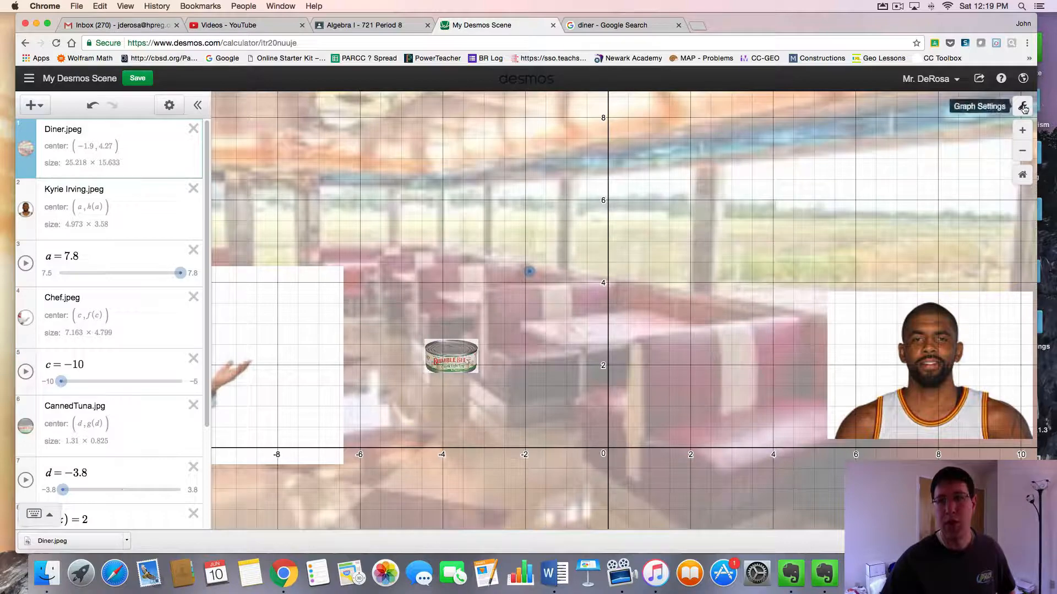
In Graph Settings, uncheck Grid, Axis Numbers, X-Axis and Y-Axis.
{"action": "left_click", "coordinate": [1022, 106]}
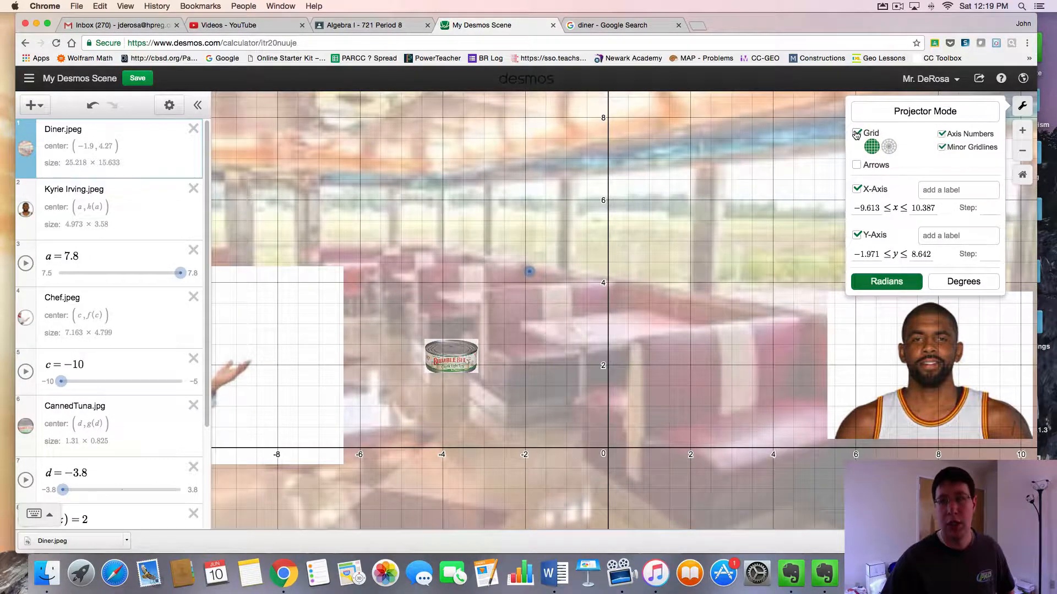
{"action": "left_click", "coordinate": [858, 132]}
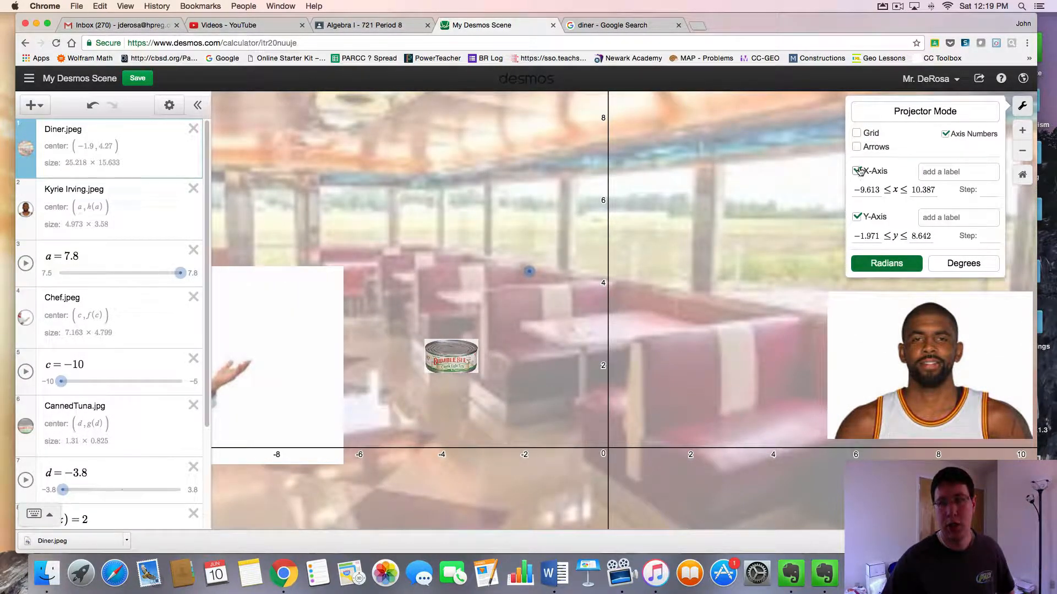
{"action": "left_click", "coordinate": [945, 133]}
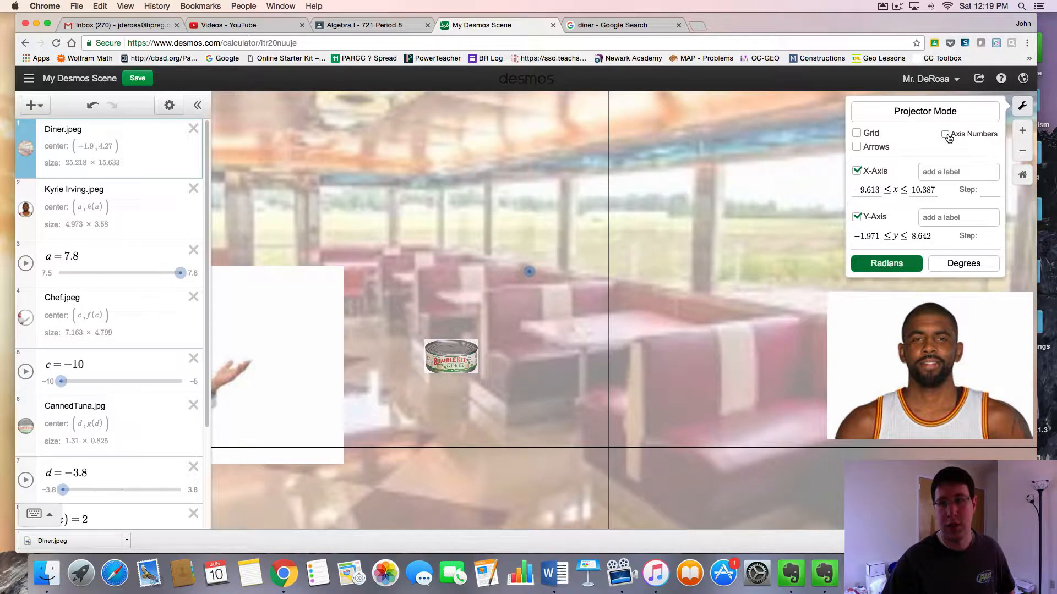
{"action": "left_click", "coordinate": [858, 171]}
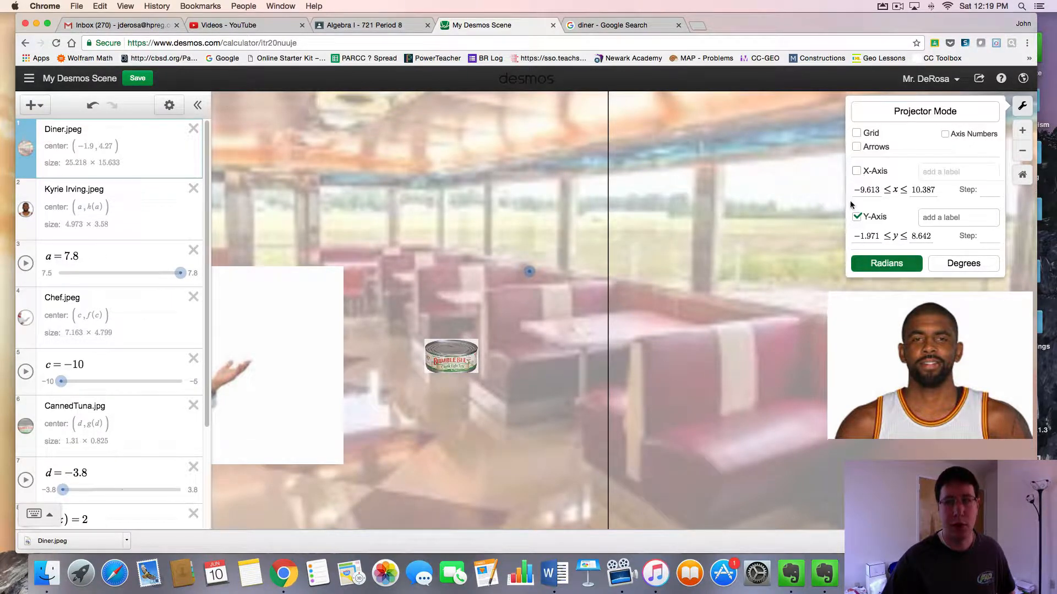
{"action": "left_click", "coordinate": [857, 217]}
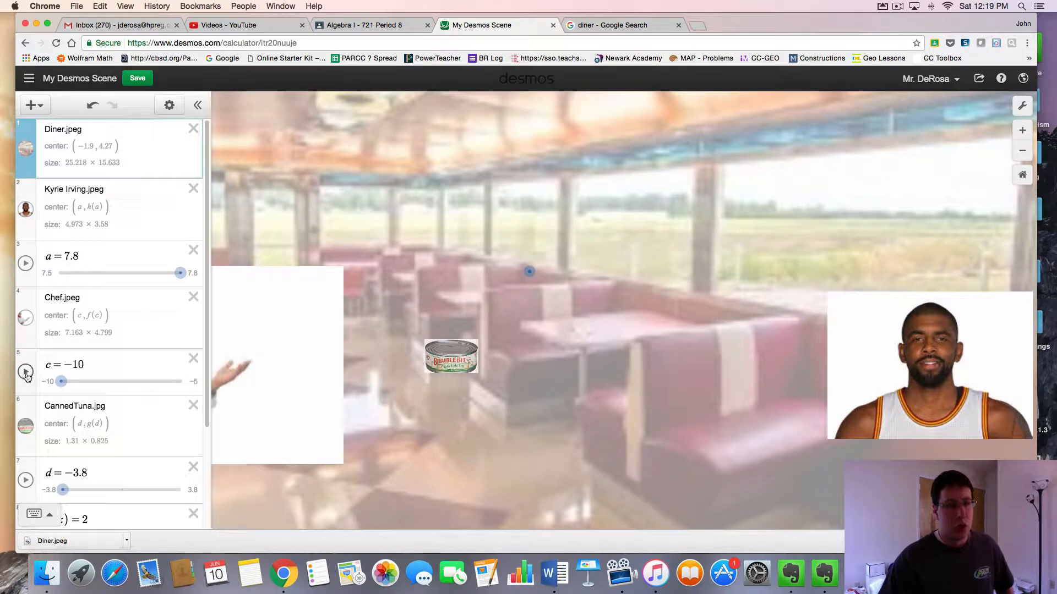
Animate sliders c, d and a, then set slider a to about 7.785.
{"action": "left_click", "coordinate": [25, 373]}
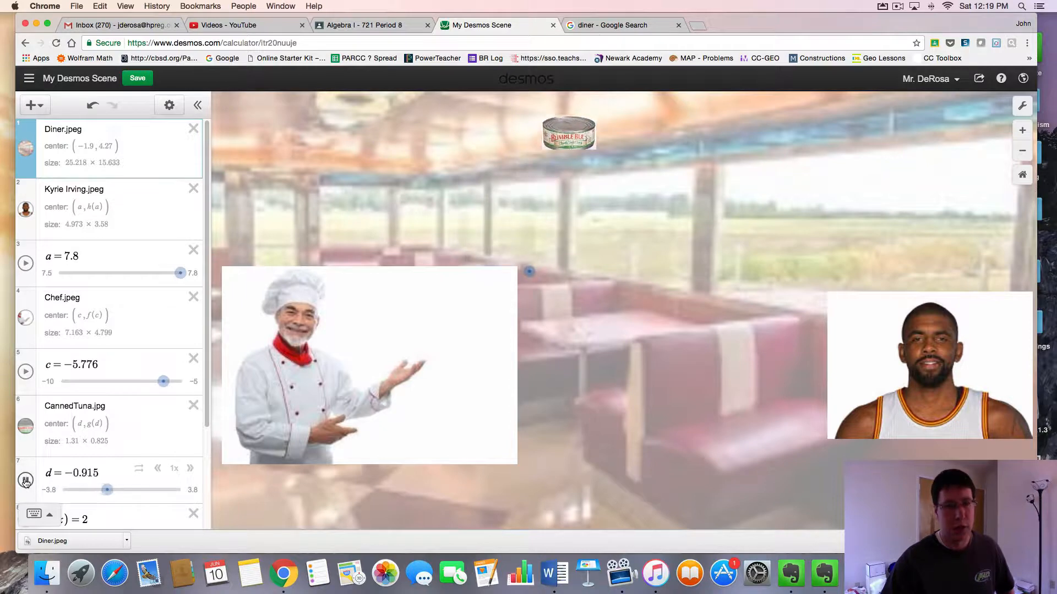
{"action": "left_click_drag", "start_coordinate": [106, 490], "coordinate": [69, 490]}
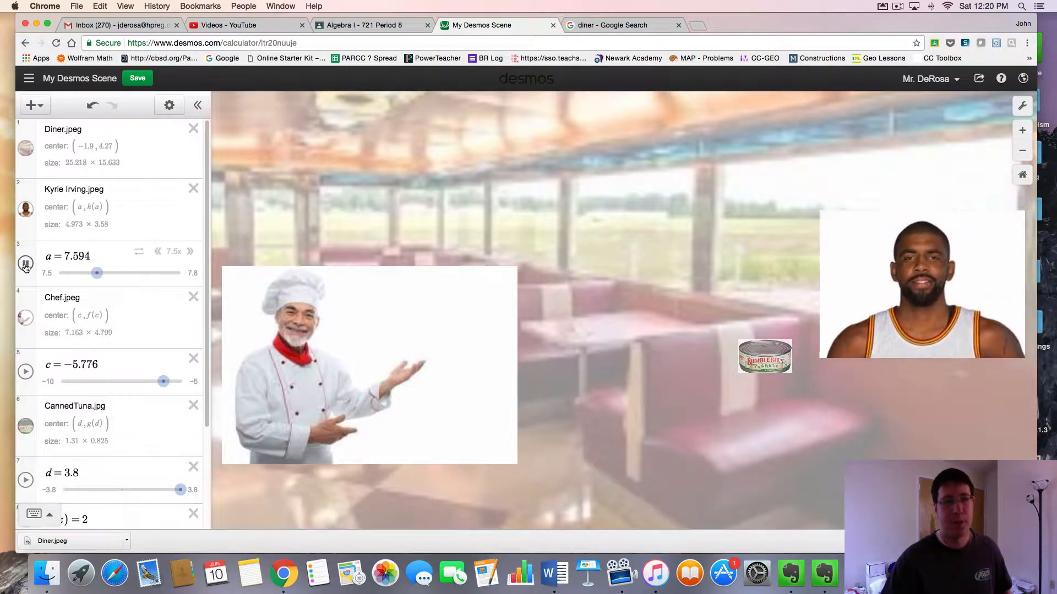
{"action": "left_click_drag", "start_coordinate": [96, 272], "coordinate": [127, 272]}
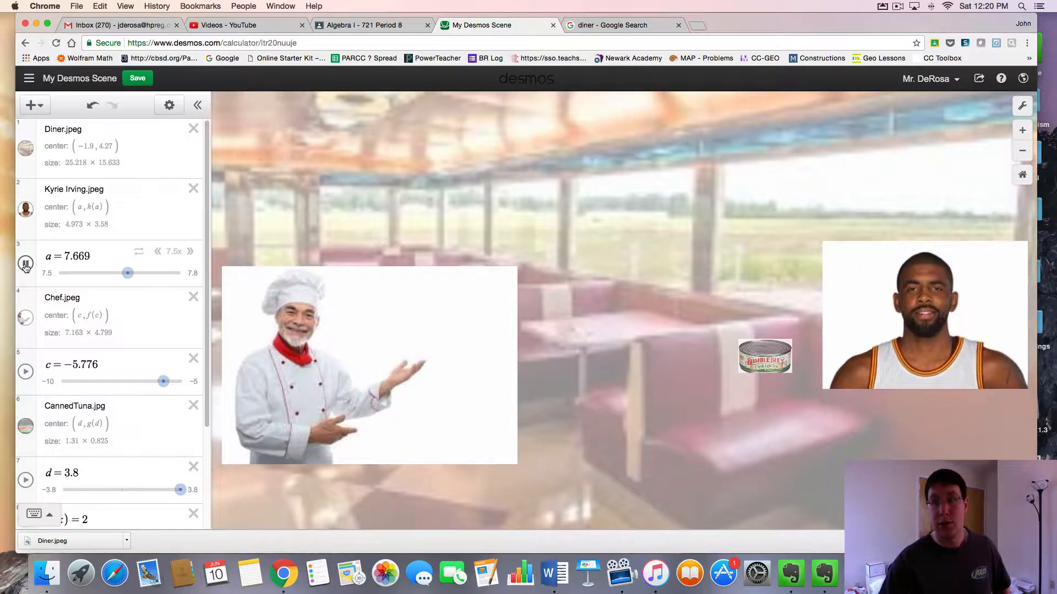
{"action": "left_click_drag", "start_coordinate": [128, 273], "coordinate": [156, 273]}
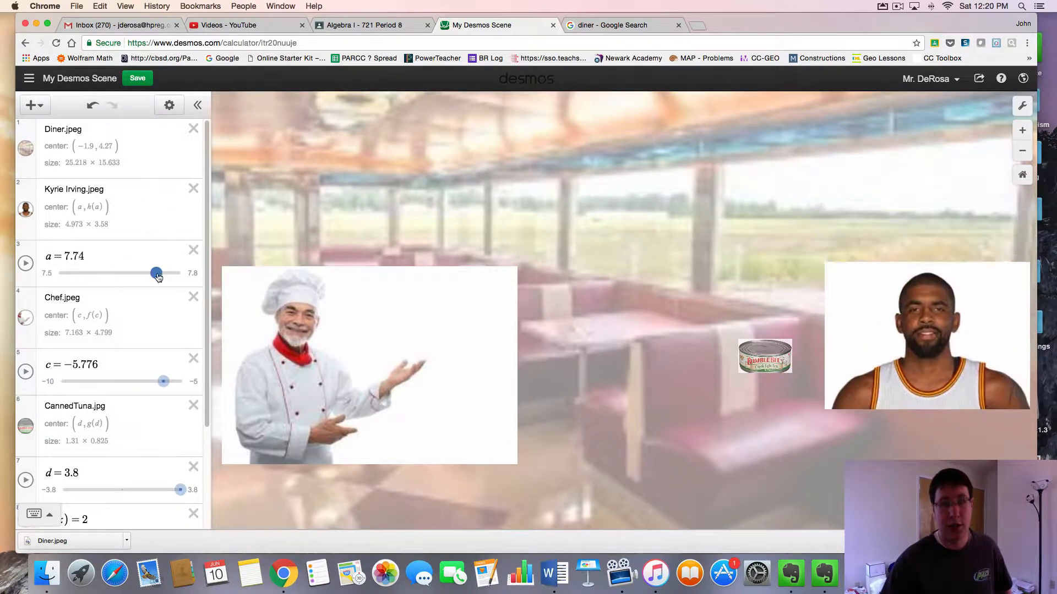
{"action": "left_click_drag", "start_coordinate": [157, 273], "coordinate": [174, 273]}
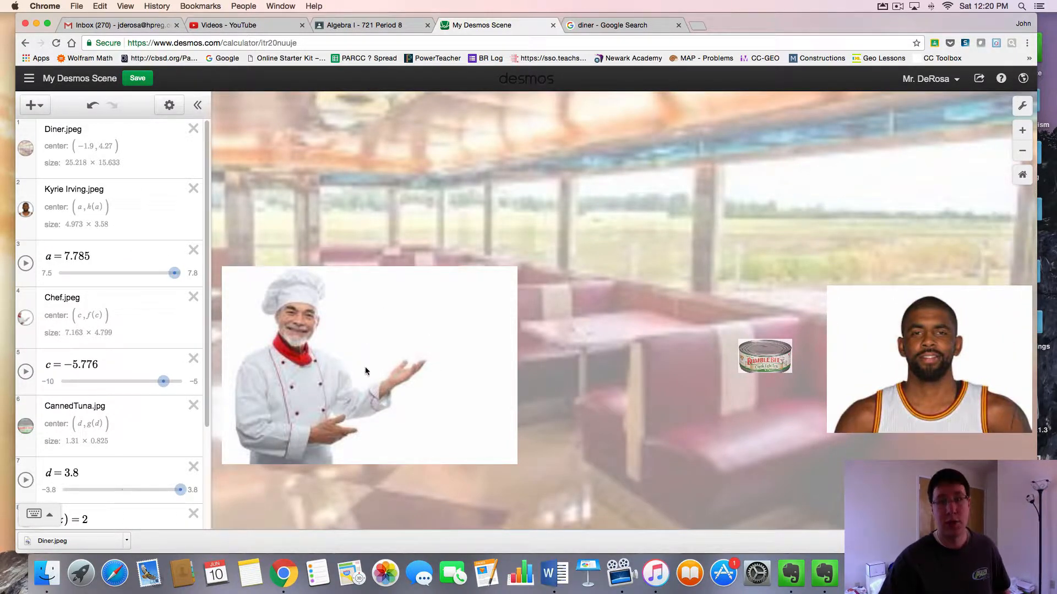
{"action": "mouse_move", "coordinate": [393, 367]}
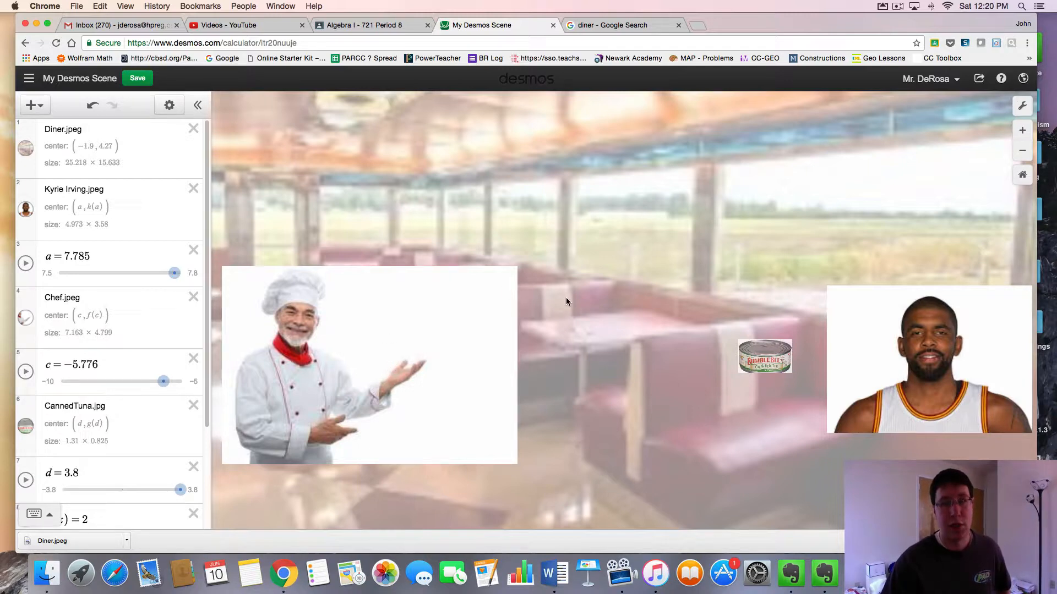
{"action": "mouse_move", "coordinate": [406, 281]}
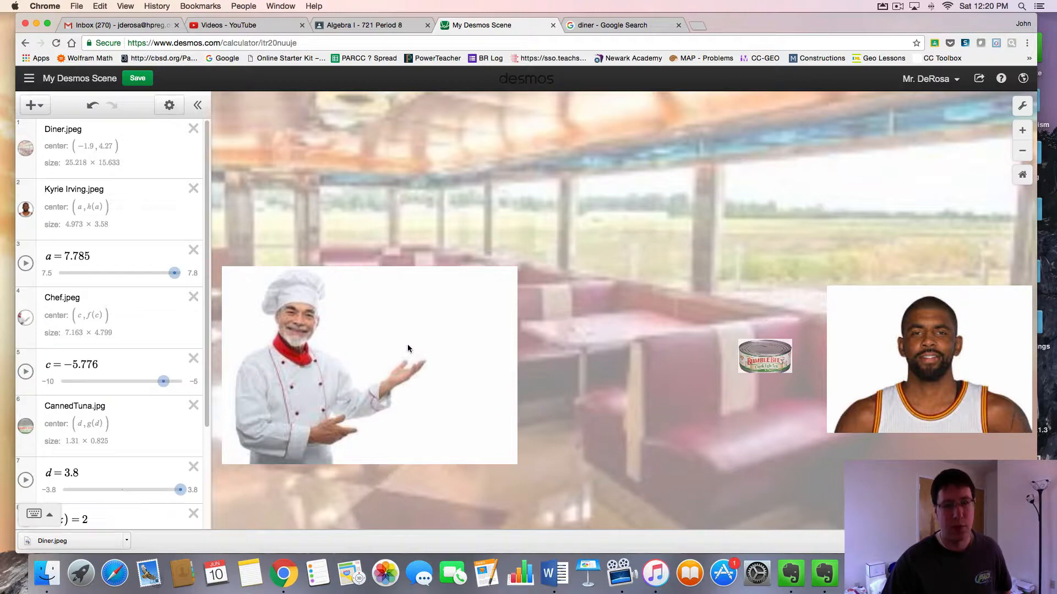
{"action": "left_click", "coordinate": [610, 25]}
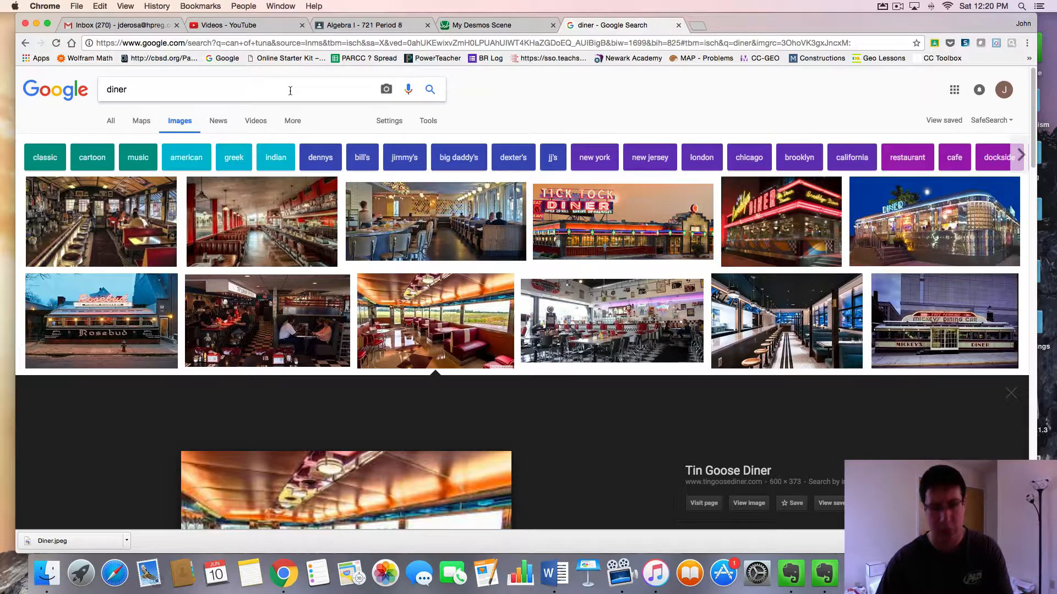
Browse Google Images for 'chef' and 'cartoon chef cropped image', then return to Desmos.
{"action": "type", "text": "chef"}
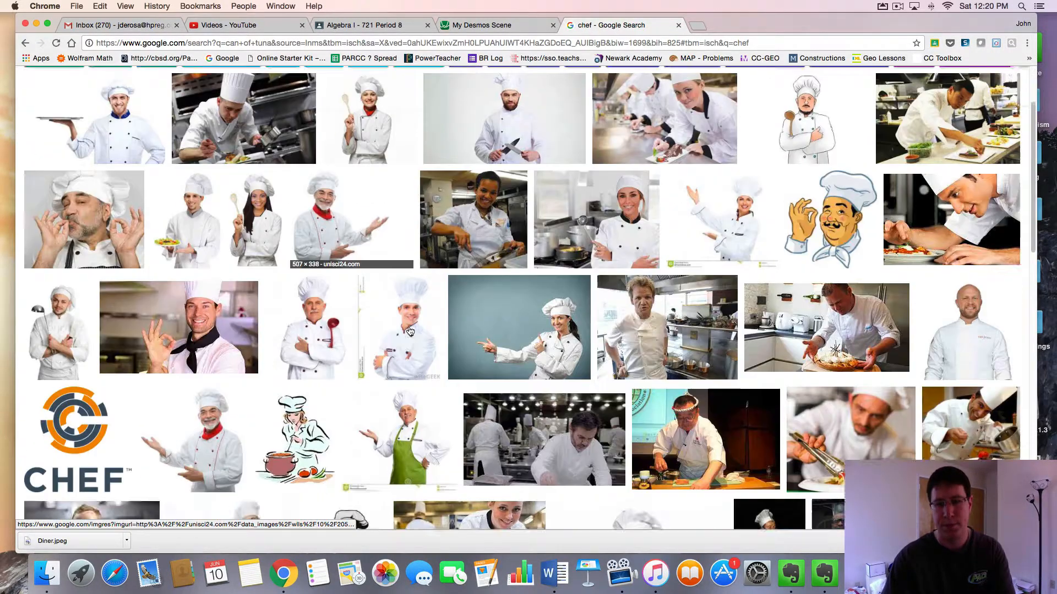
{"action": "scroll", "scroll_direction": "down", "scroll_amount": 3}
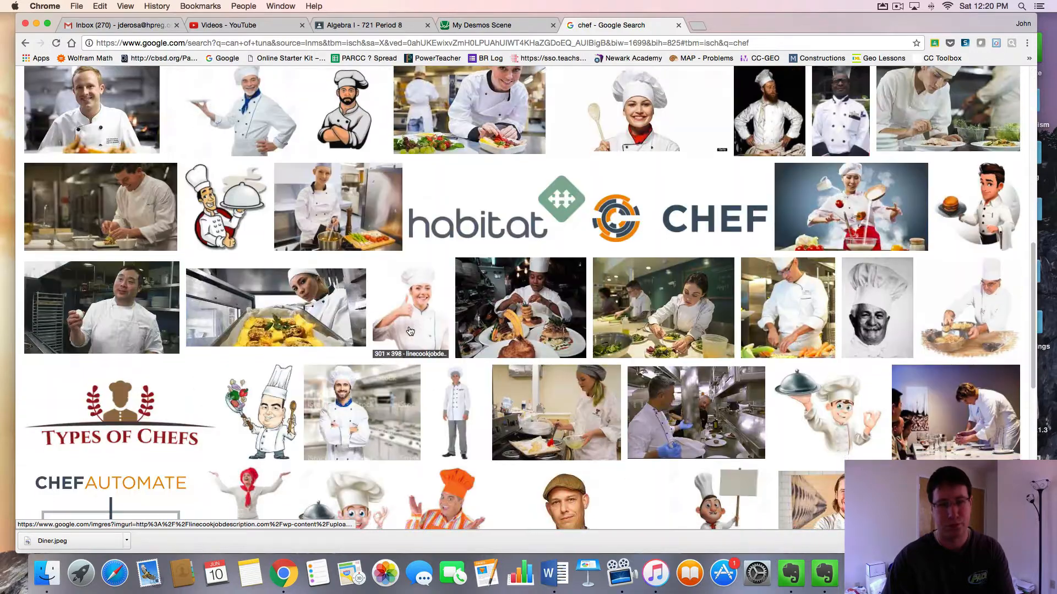
{"action": "scroll", "scroll_direction": "down", "scroll_amount": 3}
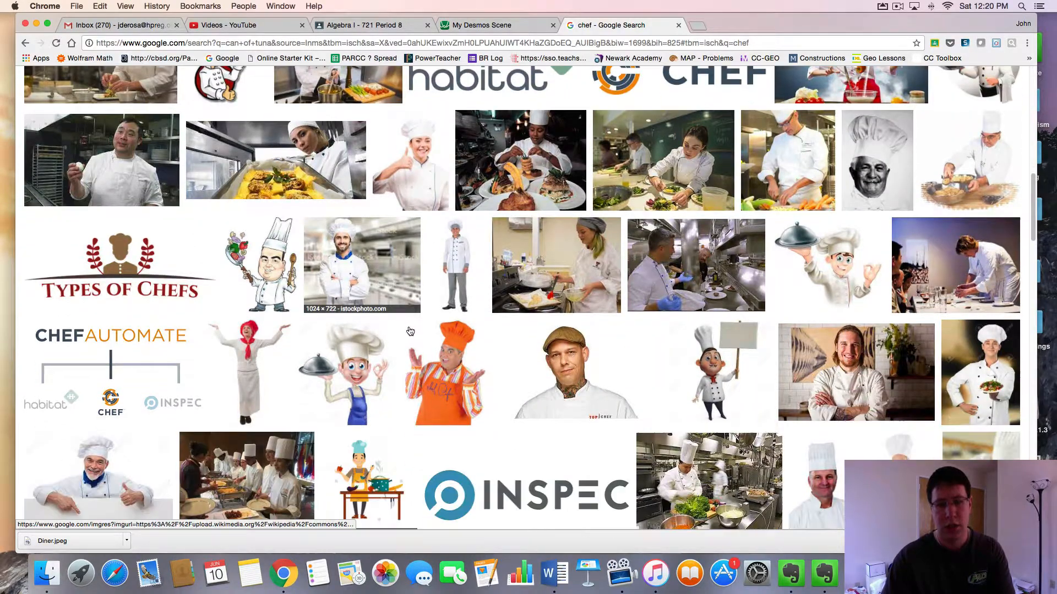
{"action": "scroll", "scroll_direction": "up", "scroll_amount": 3}
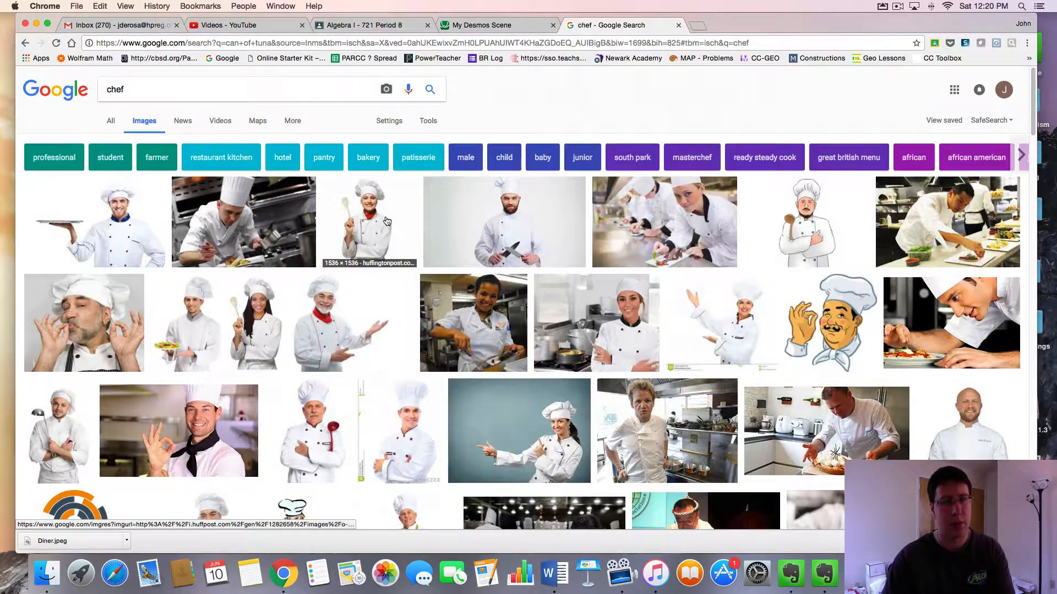
{"action": "type", "text": "cartoon chef cropped image"}
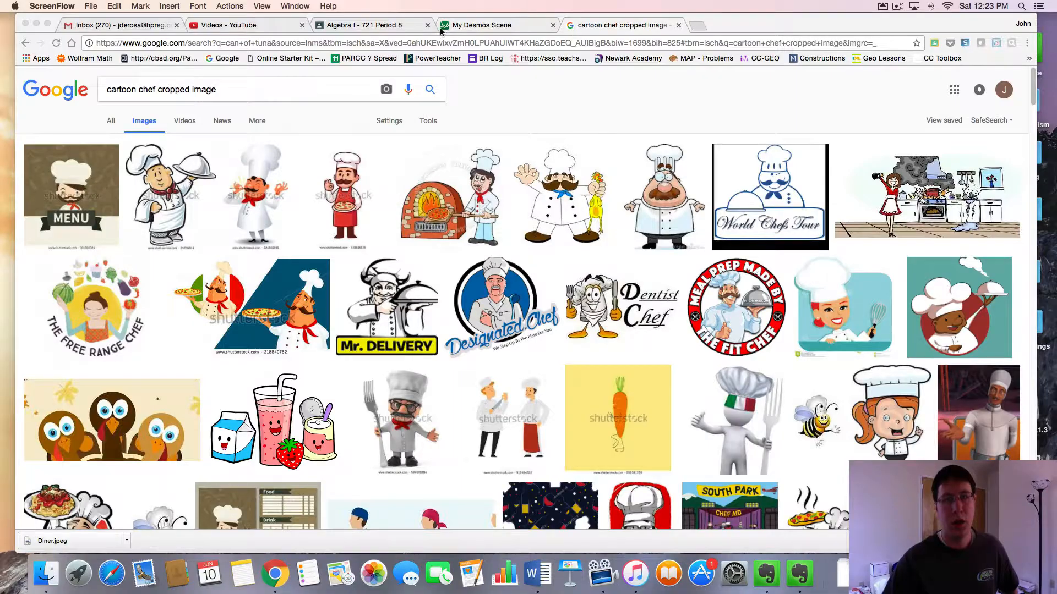
{"action": "left_click", "coordinate": [480, 25]}
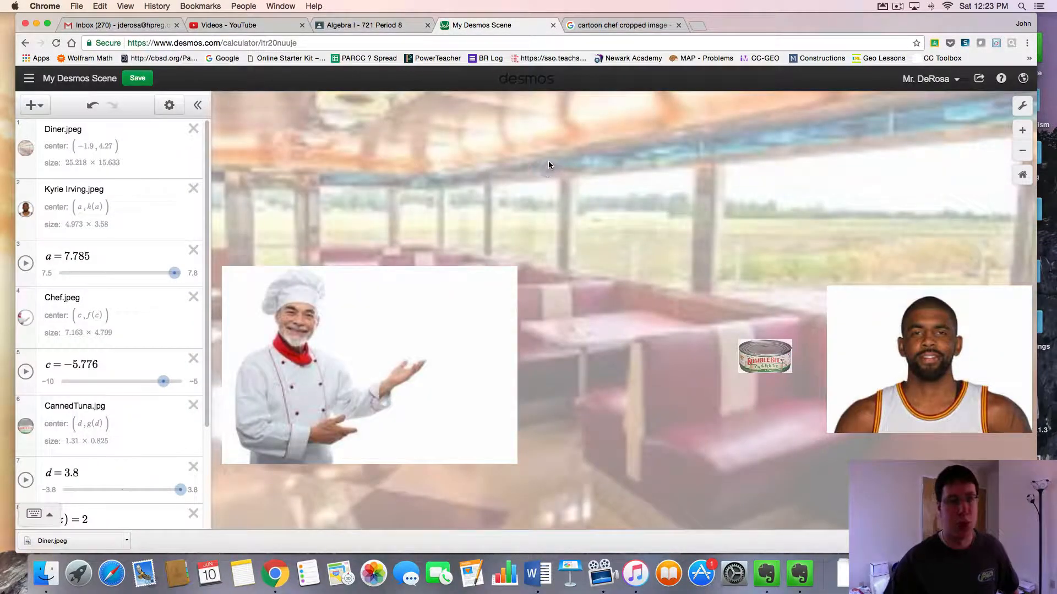
{"action": "mouse_move", "coordinate": [570, 222]}
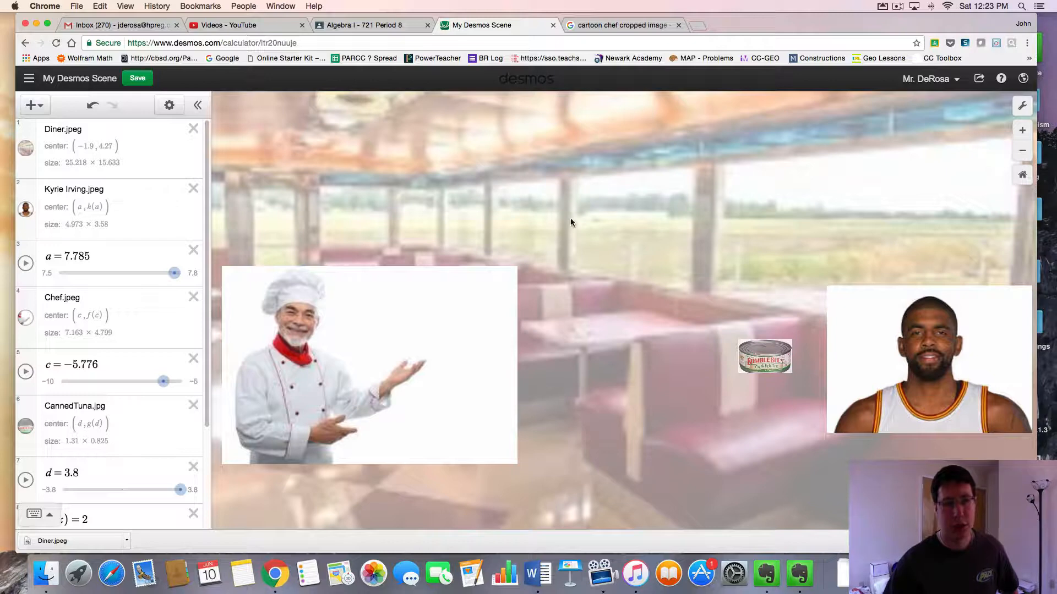
{"action": "mouse_move", "coordinate": [583, 151]}
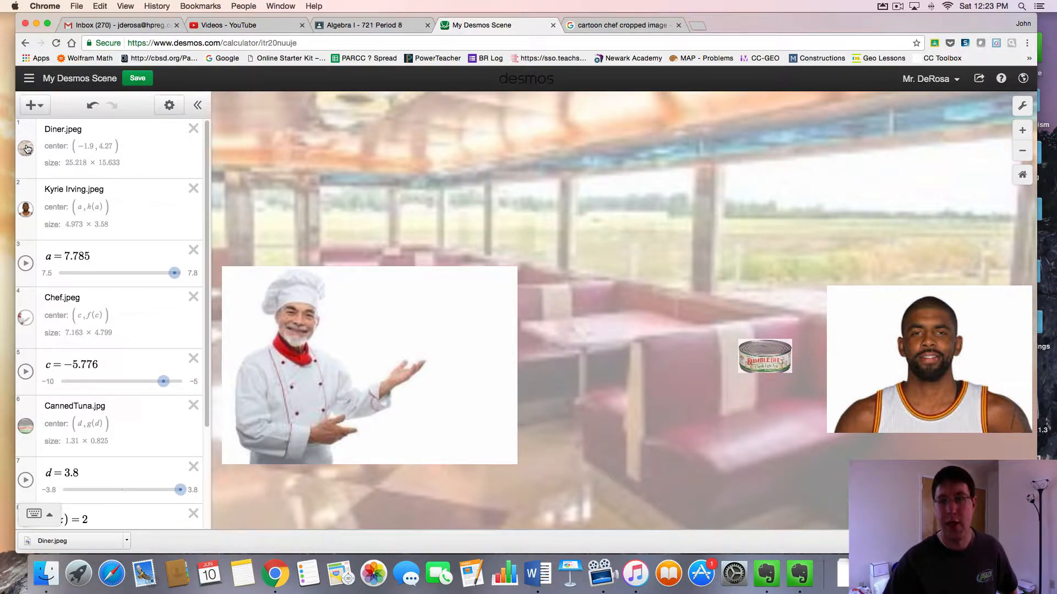
{"action": "mouse_move", "coordinate": [302, 133]}
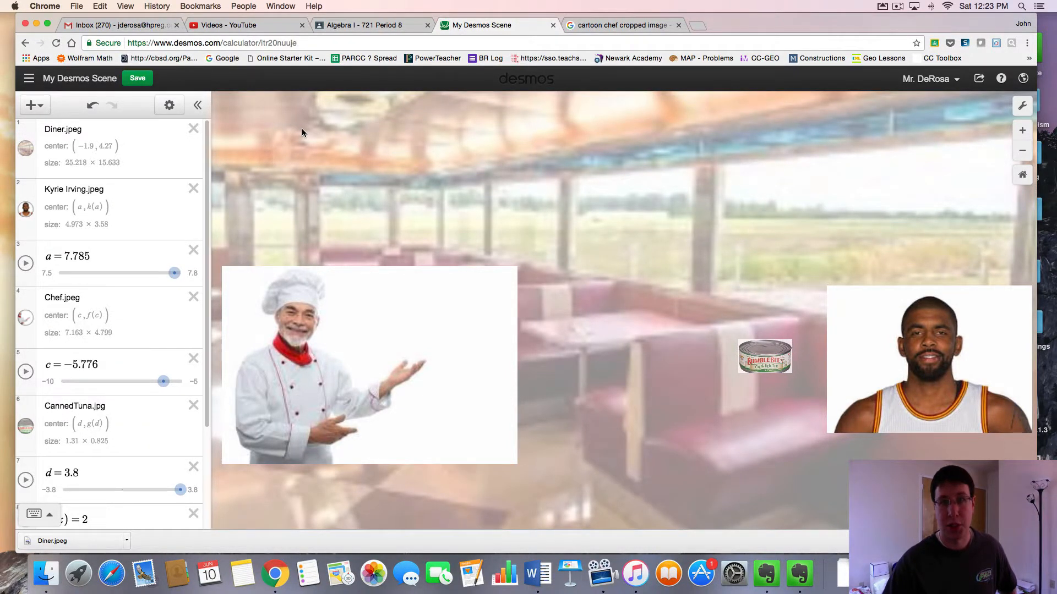